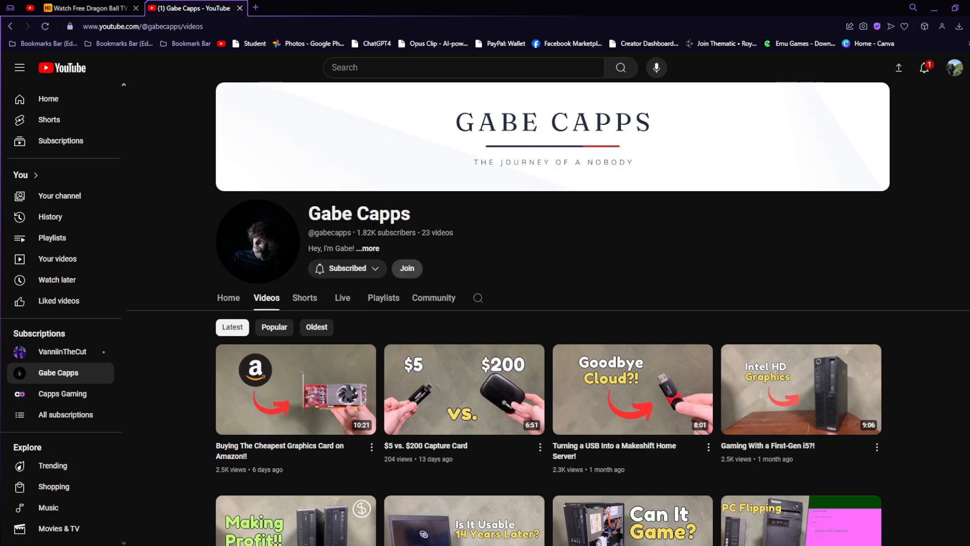
View the Join dialog and compare the i3-Member and i5-Member tier perks
{"action": "left_click", "coordinate": [406, 269]}
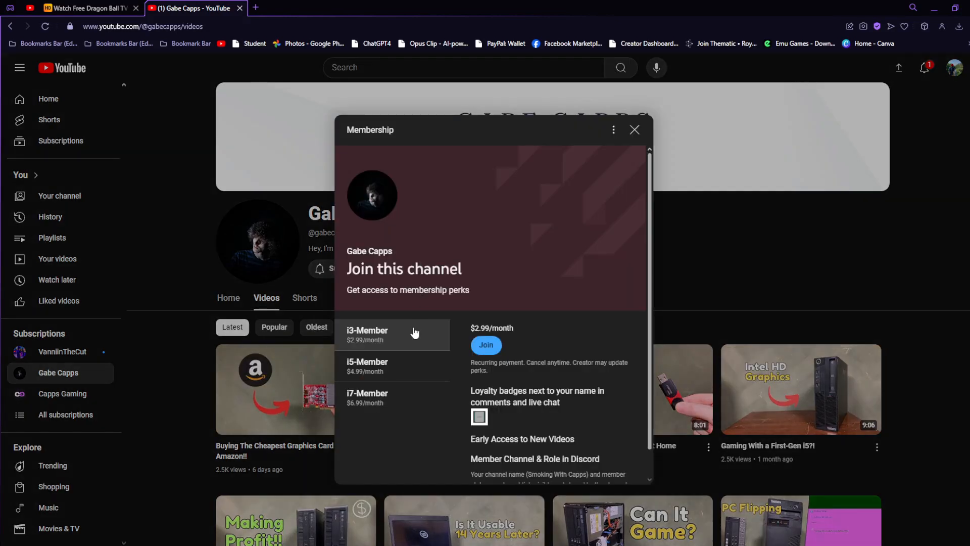
{"action": "left_click", "coordinate": [387, 367]}
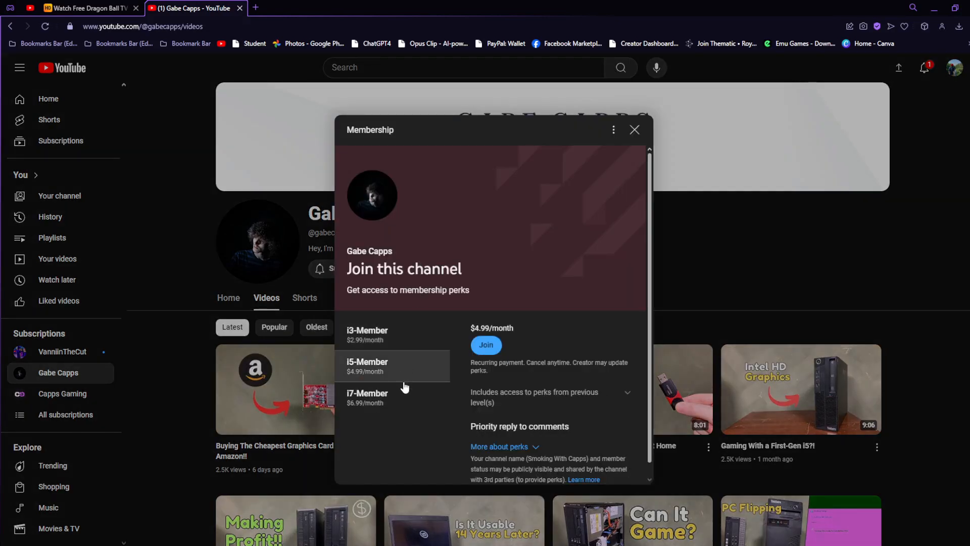
{"action": "left_click", "coordinate": [382, 398]}
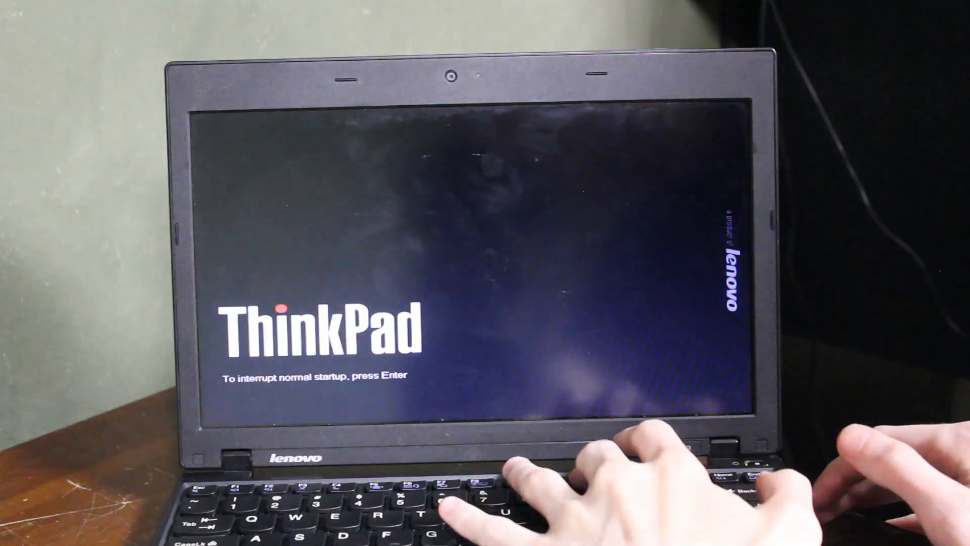
Interrupt the ThinkPad startup to choose the USB drive as boot device
{"action": "key", "text": "enter"}
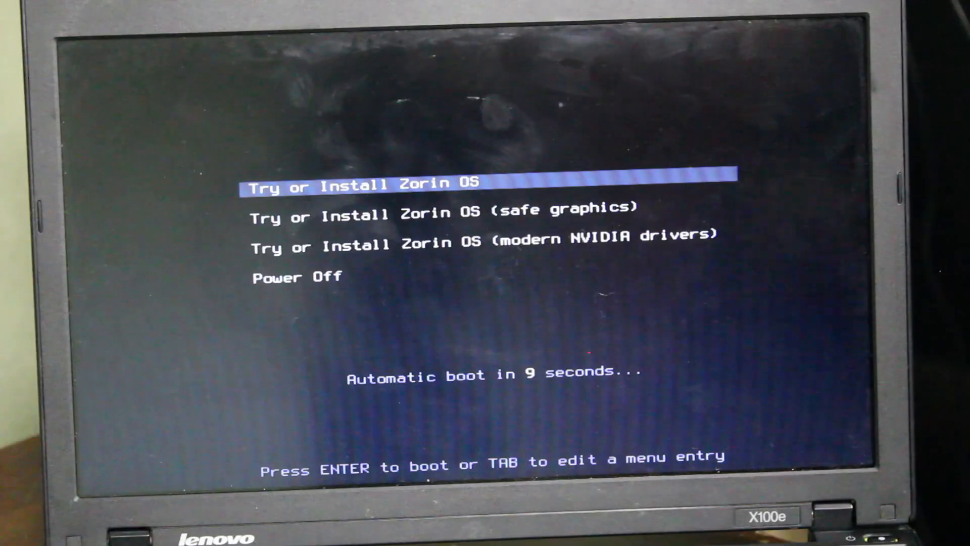
Boot the 'Try or Install Zorin OS (safe graphics)' entry from the GRUB menu
{"action": "key", "text": "Down"}
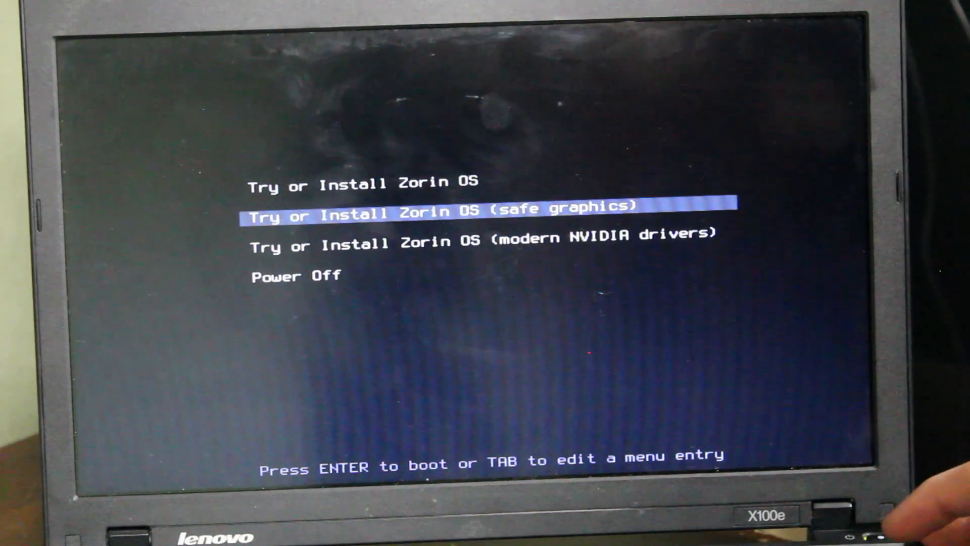
{"action": "key", "text": "Up"}
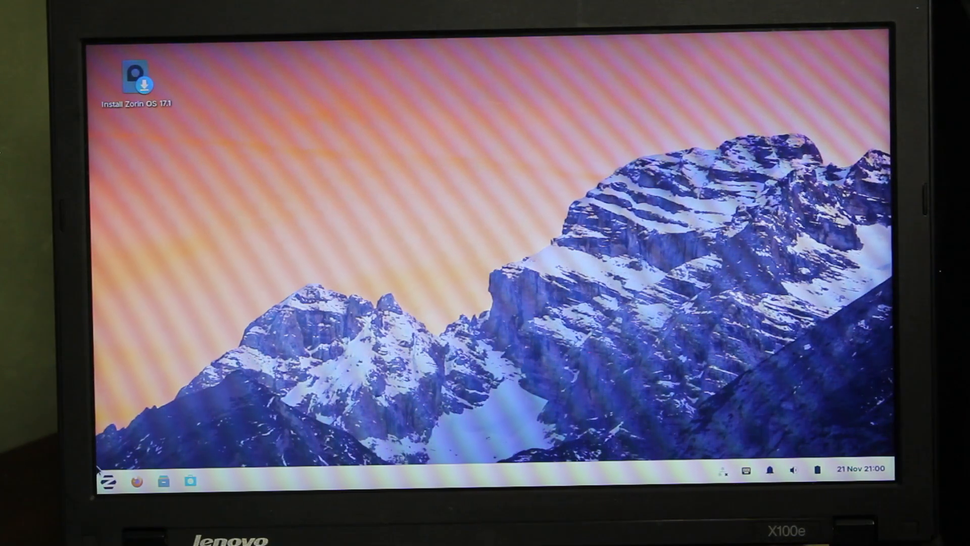
Review CPU and memory usage in Task Manager, then close it
{"action": "left_click", "coordinate": [109, 481]}
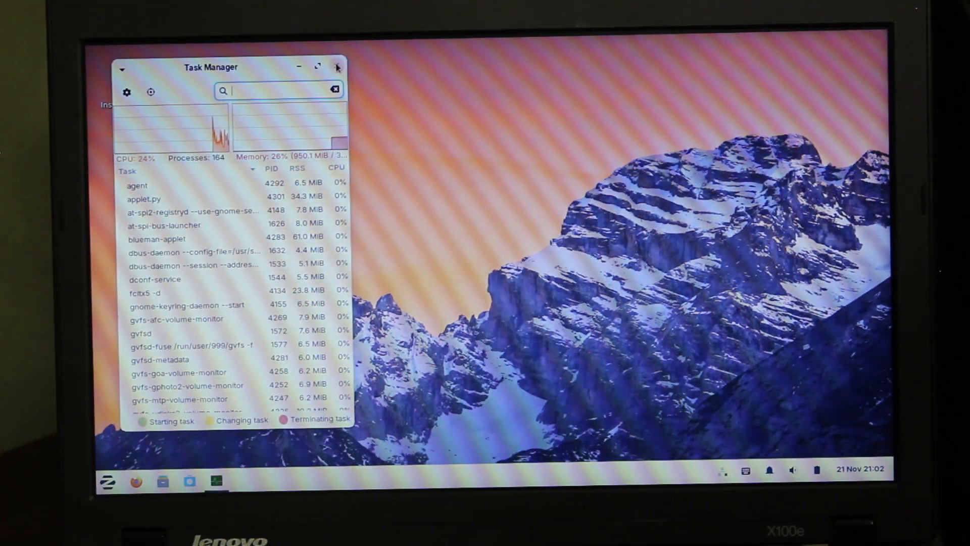
{"action": "left_click", "coordinate": [338, 67]}
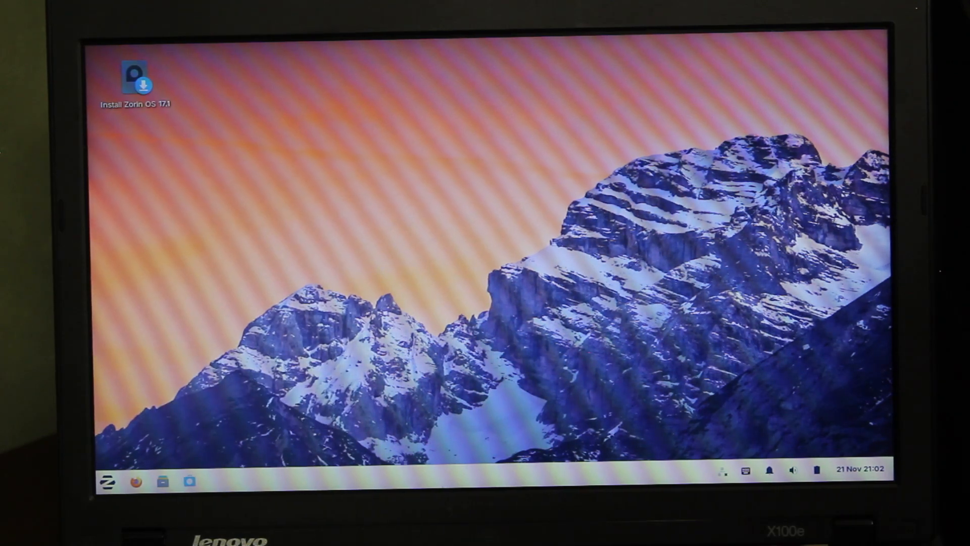
Connect to a Wi-Fi network from the system tray network icon
{"action": "left_click", "coordinate": [108, 483]}
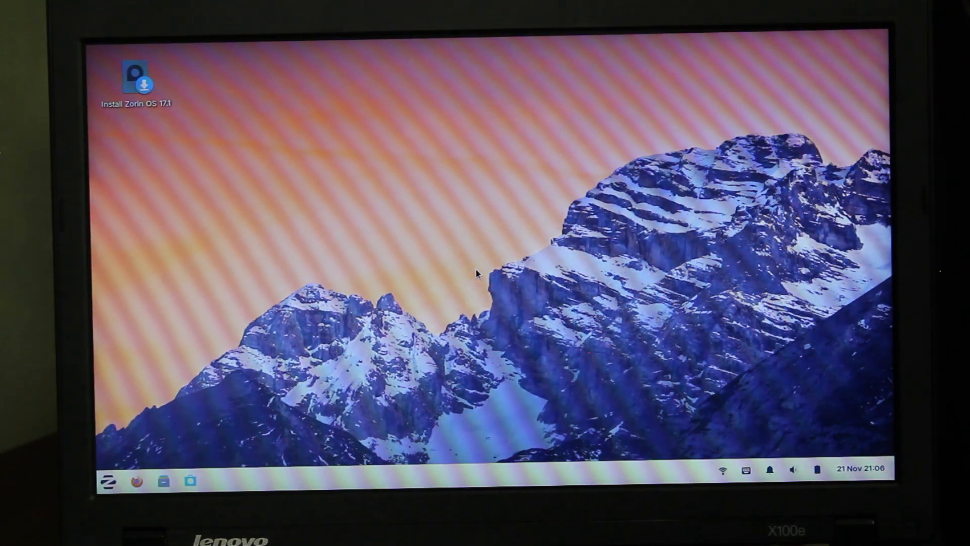
Launch Firefox and scroll through Google results for the channel name
{"action": "left_click", "coordinate": [137, 481]}
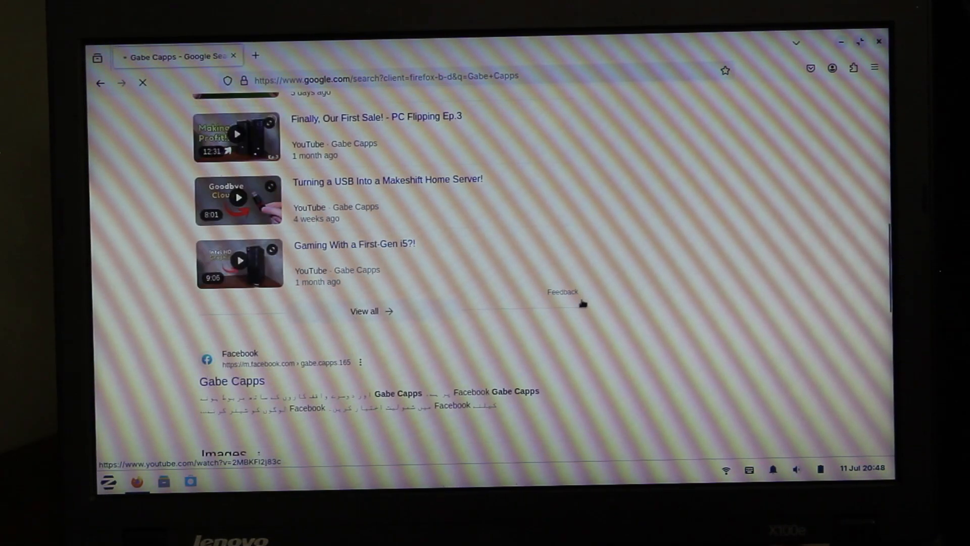
{"action": "scroll", "scroll_direction": "down", "scroll_amount": 3}
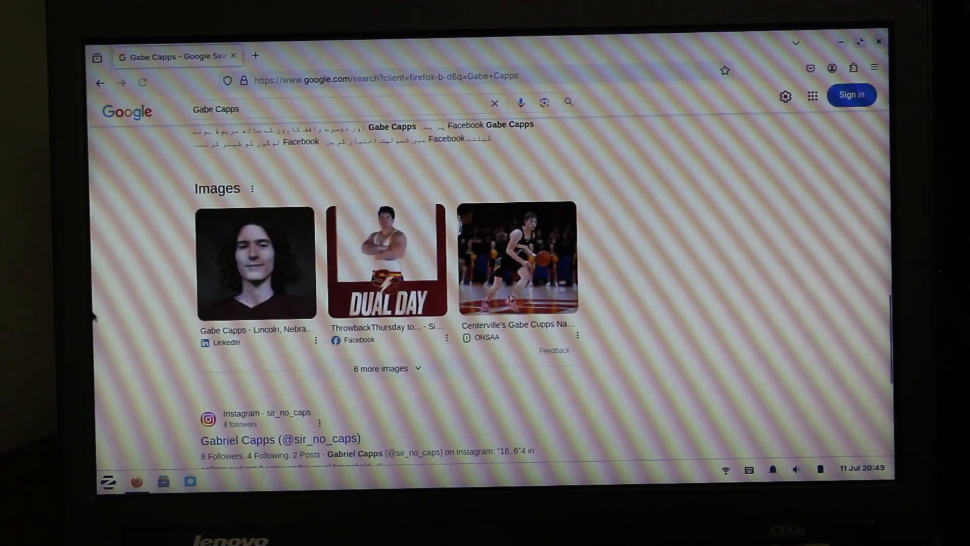
{"action": "scroll", "scroll_direction": "down", "scroll_amount": 3}
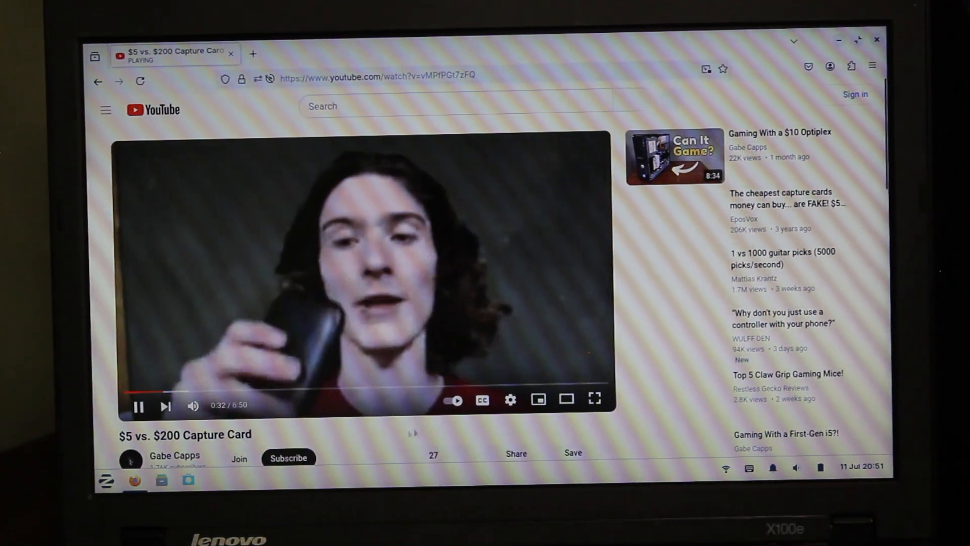
Close the reddit laptop-performance tab and start the capture card video
{"action": "left_click", "coordinate": [511, 401]}
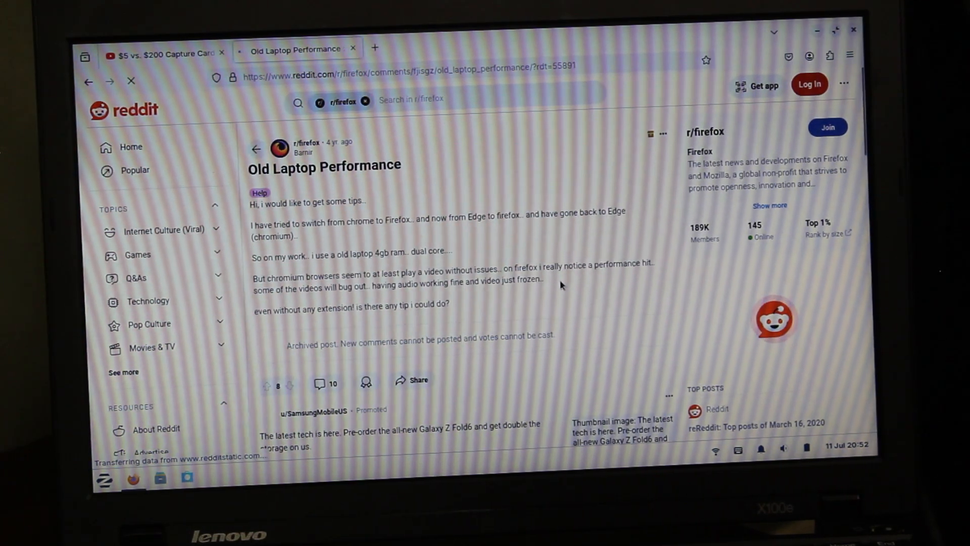
{"action": "left_click", "coordinate": [162, 53]}
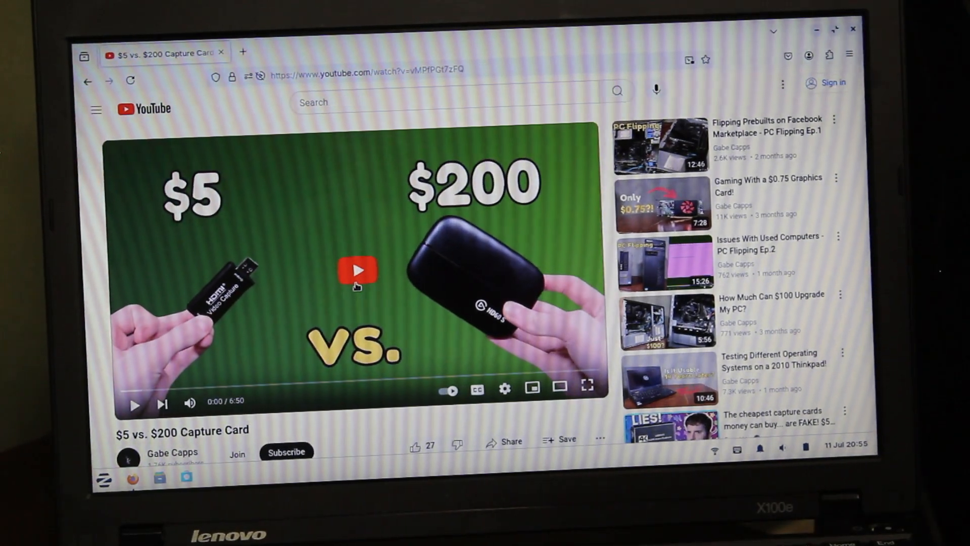
{"action": "left_click", "coordinate": [358, 271]}
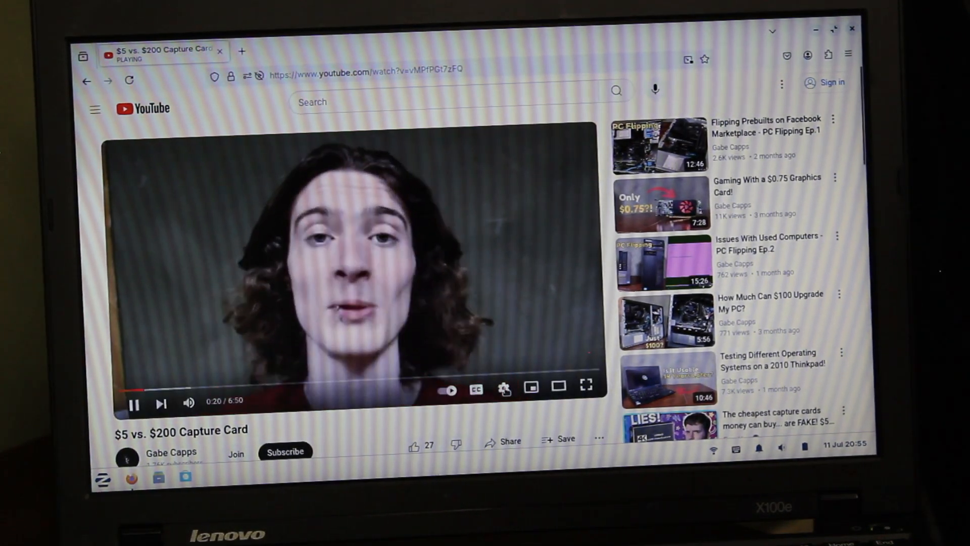
Switch the video's playback quality from 720p to 360p
{"action": "left_click", "coordinate": [504, 388]}
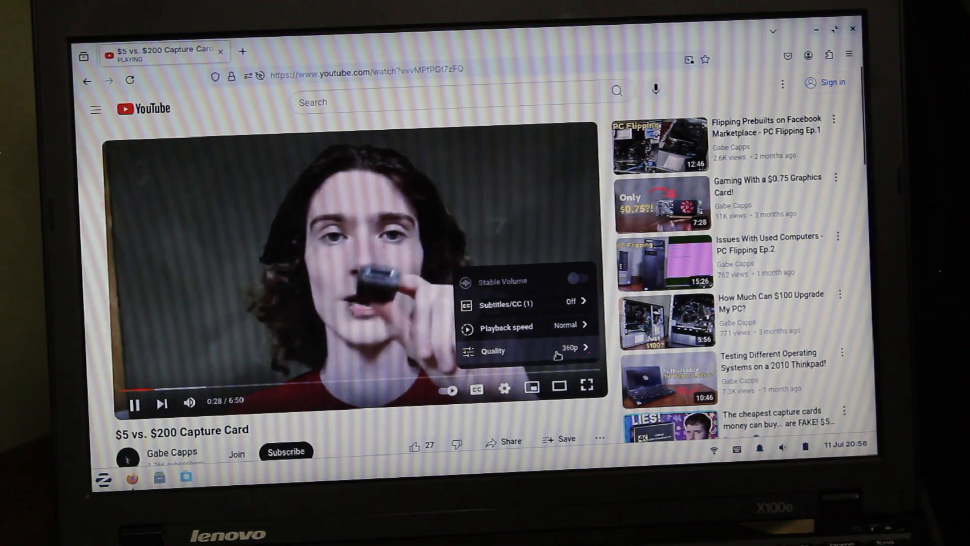
{"action": "left_click", "coordinate": [493, 351]}
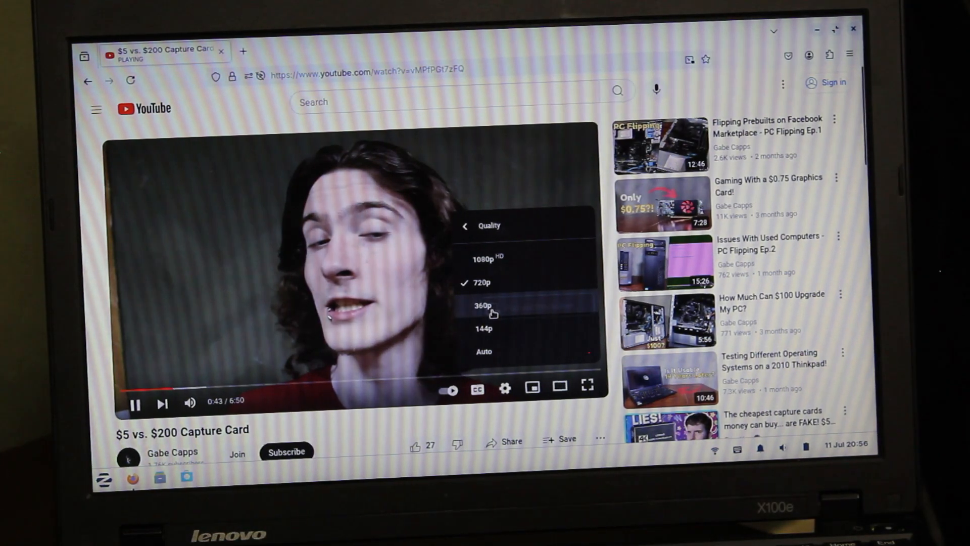
{"action": "left_click", "coordinate": [484, 305]}
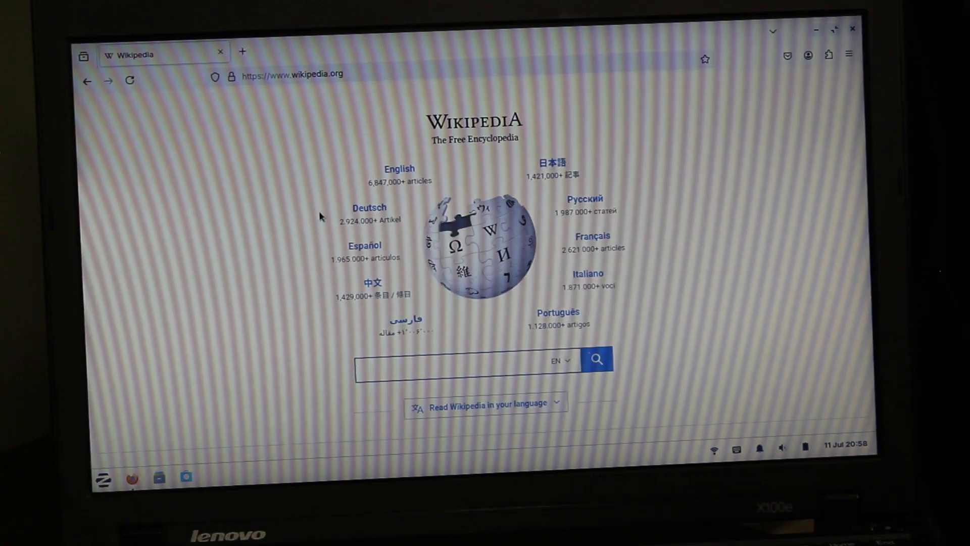
Go to the English Wikipedia Main Page and scroll through it
{"action": "left_click", "coordinate": [400, 167]}
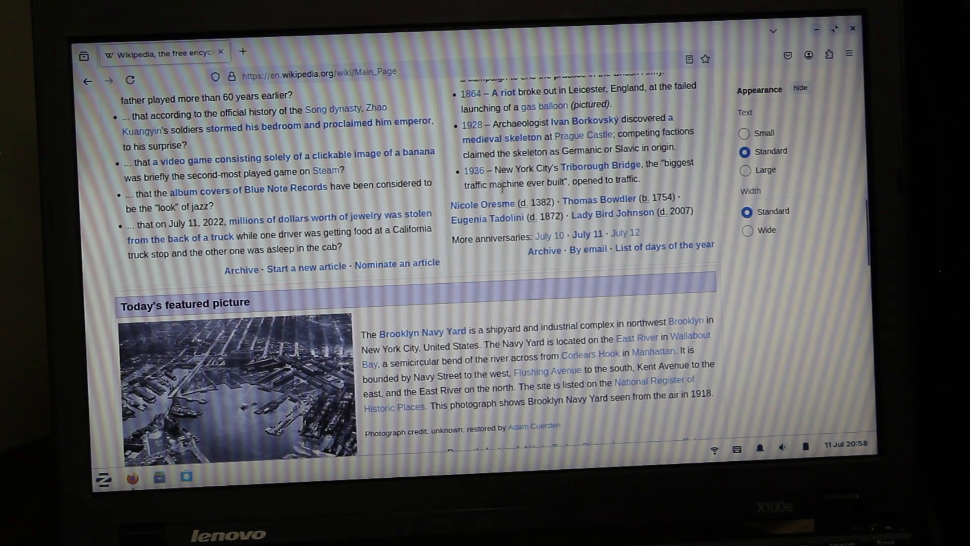
{"action": "scroll", "scroll_direction": "down", "scroll_amount": 3}
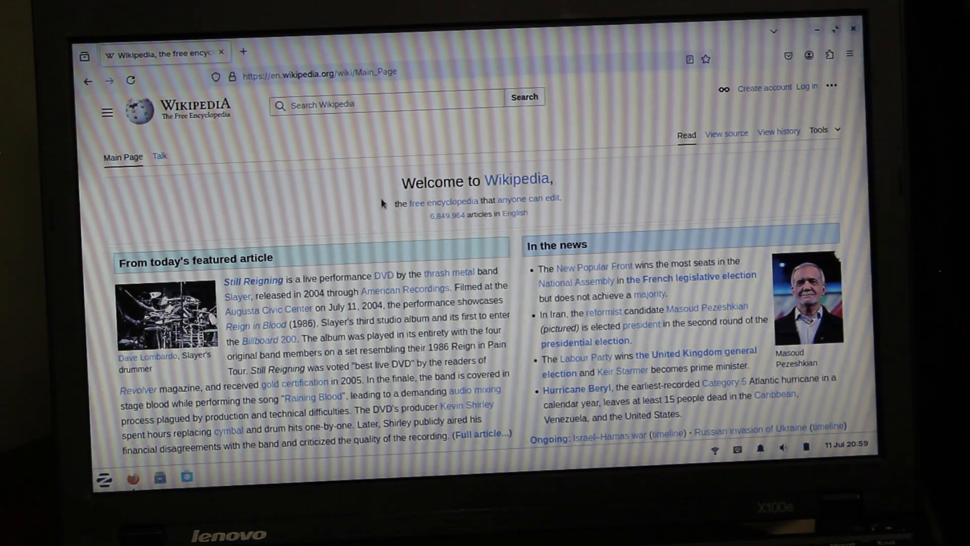
{"action": "left_click", "coordinate": [212, 489]}
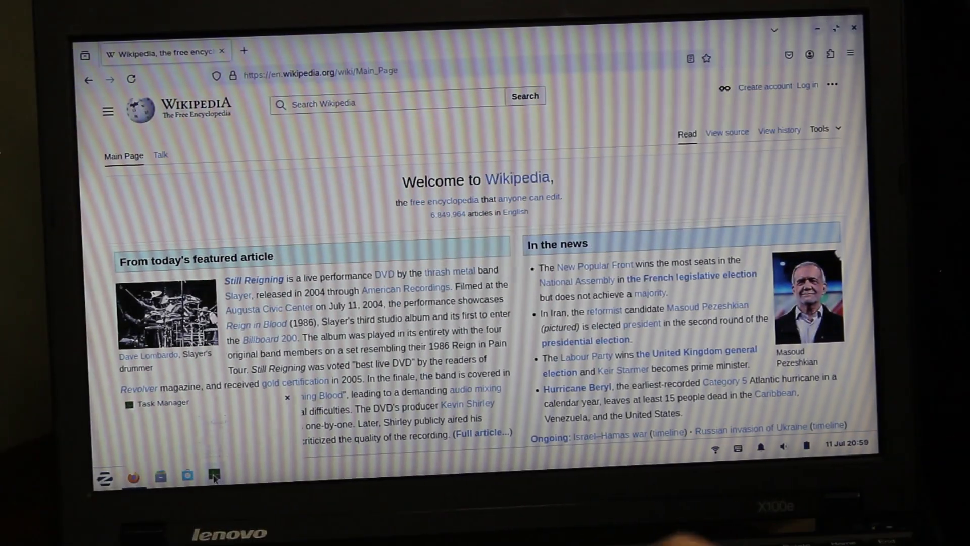
{"action": "left_click", "coordinate": [213, 476]}
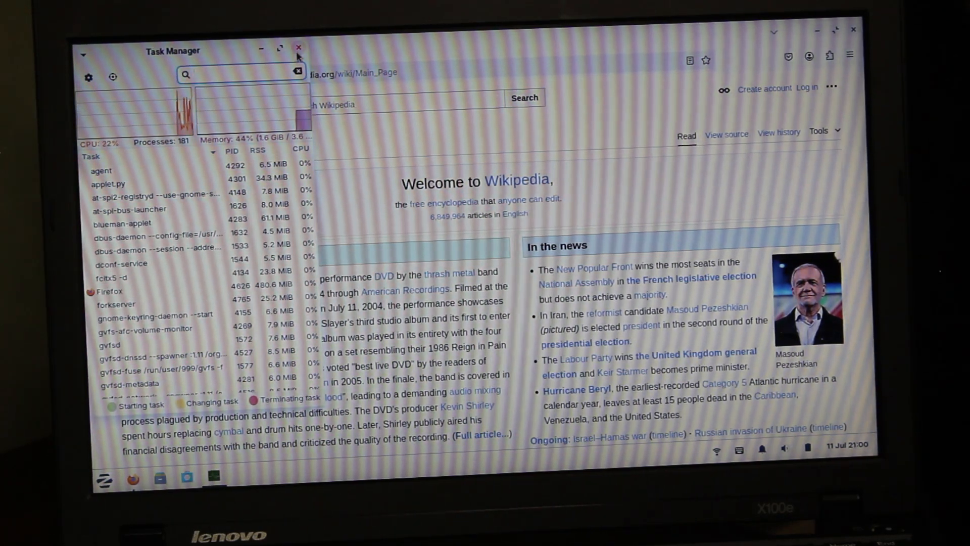
{"action": "left_click", "coordinate": [297, 47]}
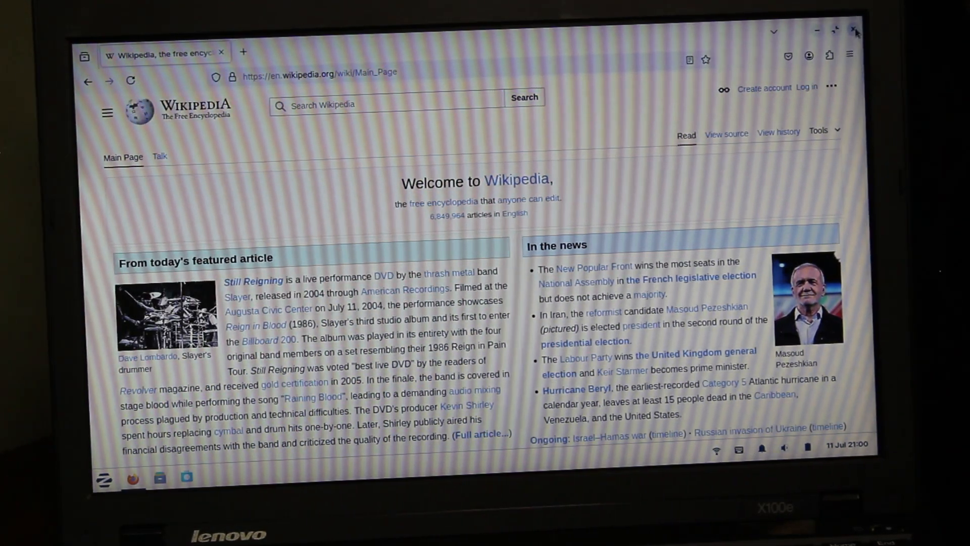
{"action": "left_click", "coordinate": [855, 29]}
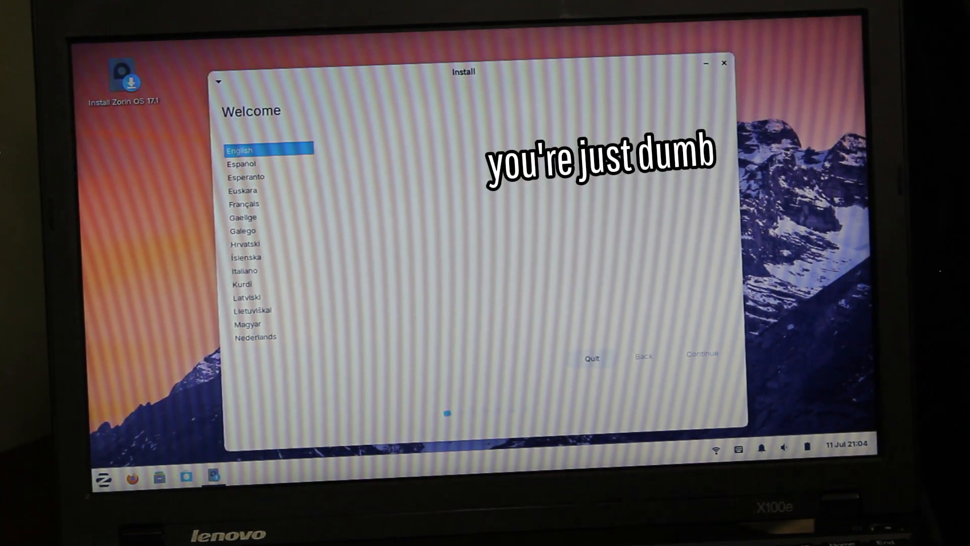
Continue past Welcome, Keyboard layout and Updates to the Installation type page
{"action": "left_click", "coordinate": [702, 356]}
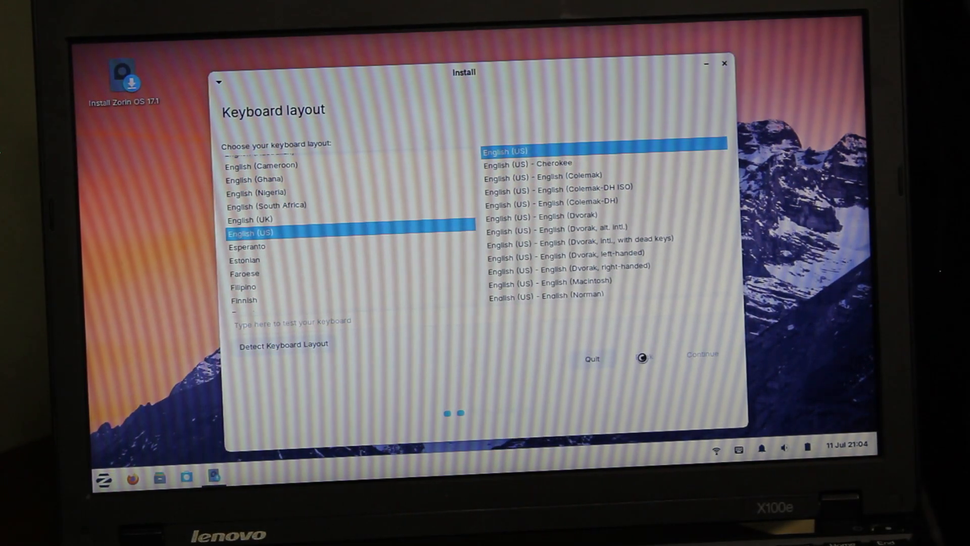
{"action": "left_click", "coordinate": [644, 357]}
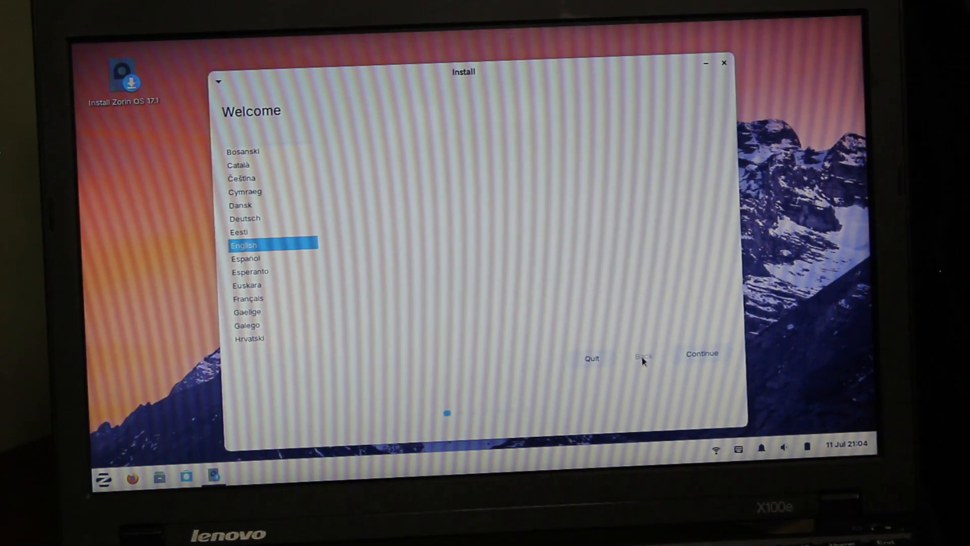
{"action": "left_click", "coordinate": [702, 354]}
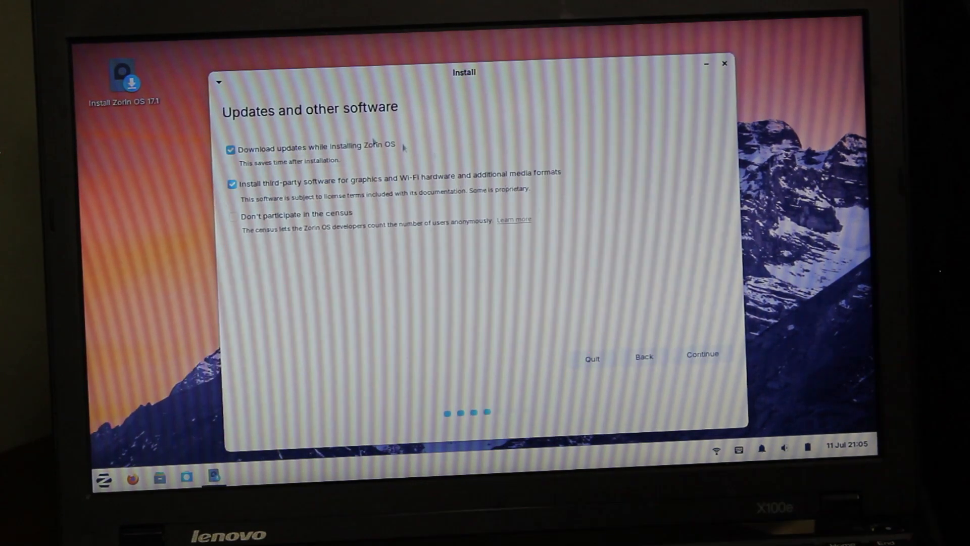
{"action": "left_click", "coordinate": [704, 355]}
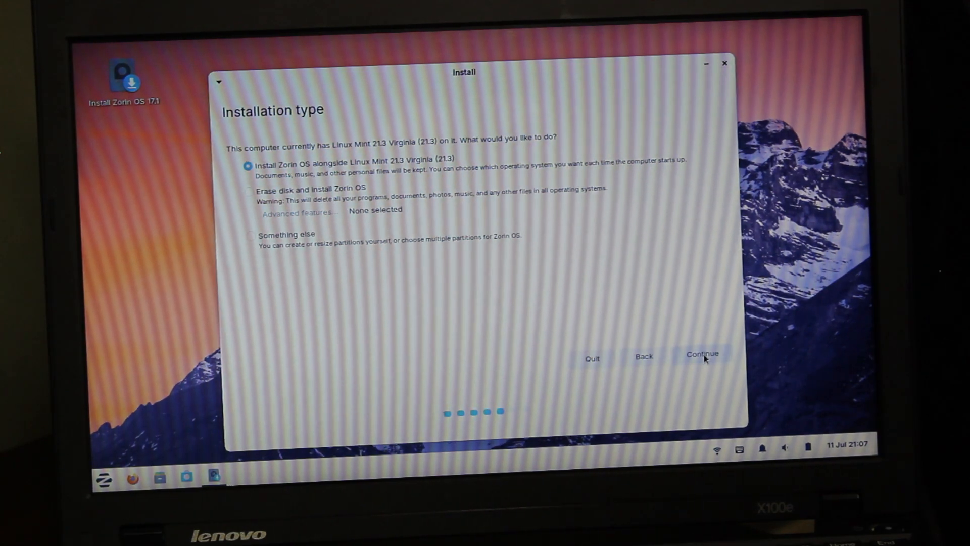
Confirm installing alongside Linux Mint 21.3, write disk changes, accept Chicago, reach the name form
{"action": "left_click", "coordinate": [703, 354]}
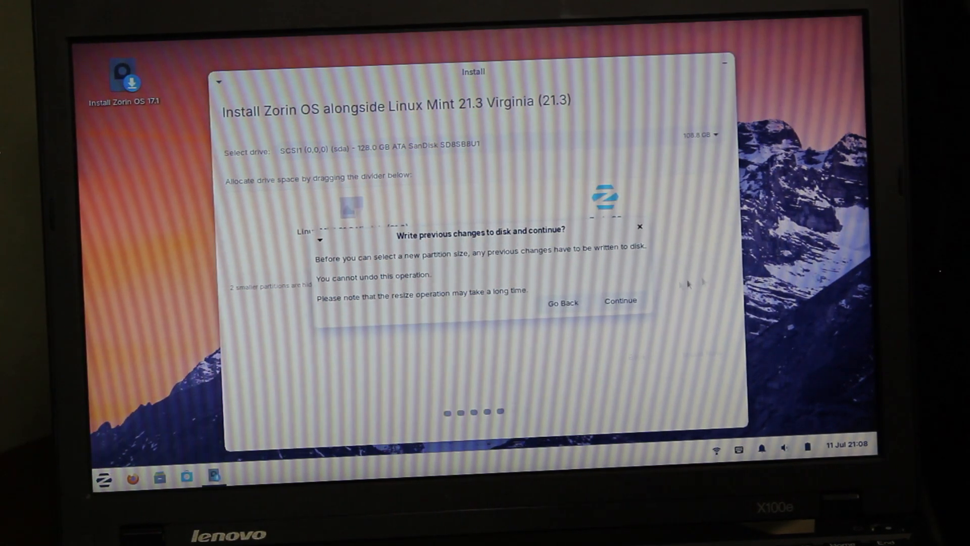
{"action": "left_click", "coordinate": [621, 302]}
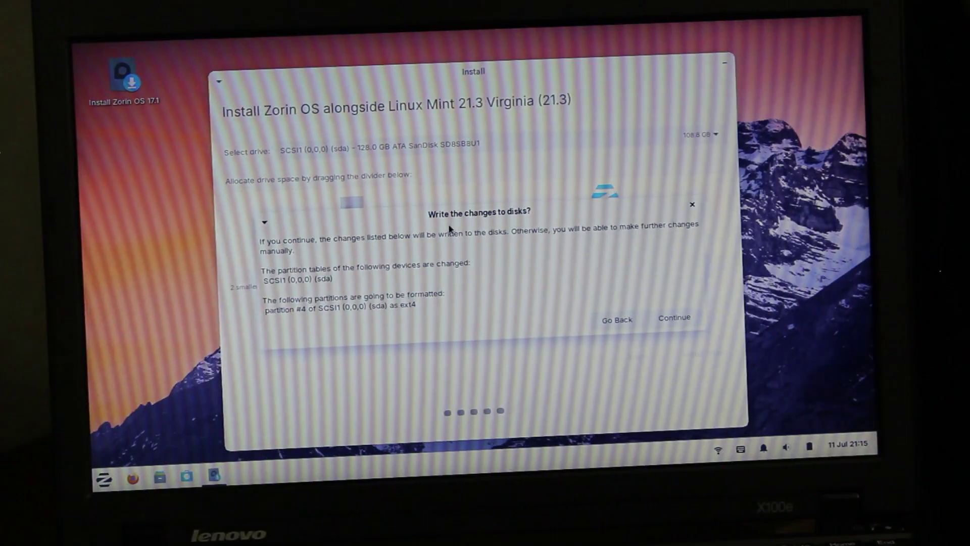
{"action": "left_click", "coordinate": [674, 318]}
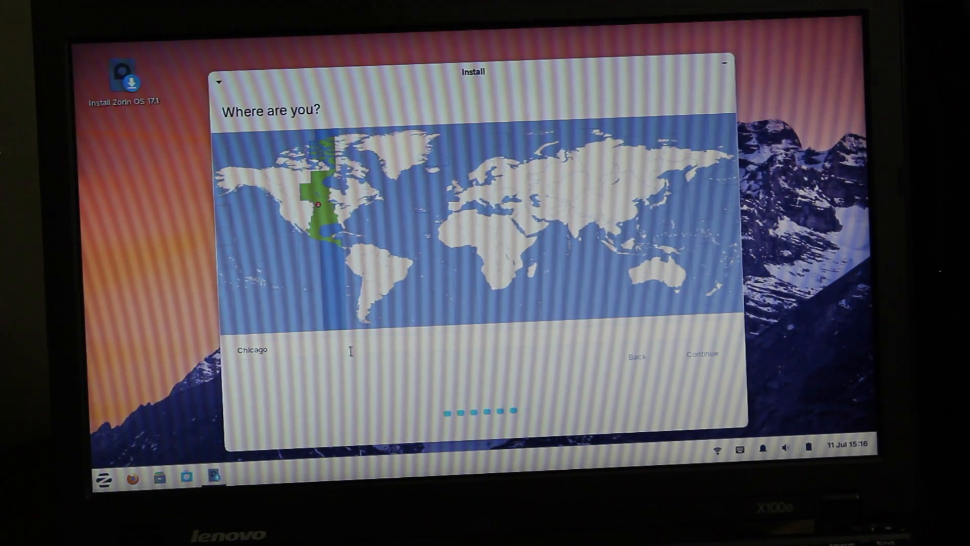
{"action": "left_click", "coordinate": [702, 354]}
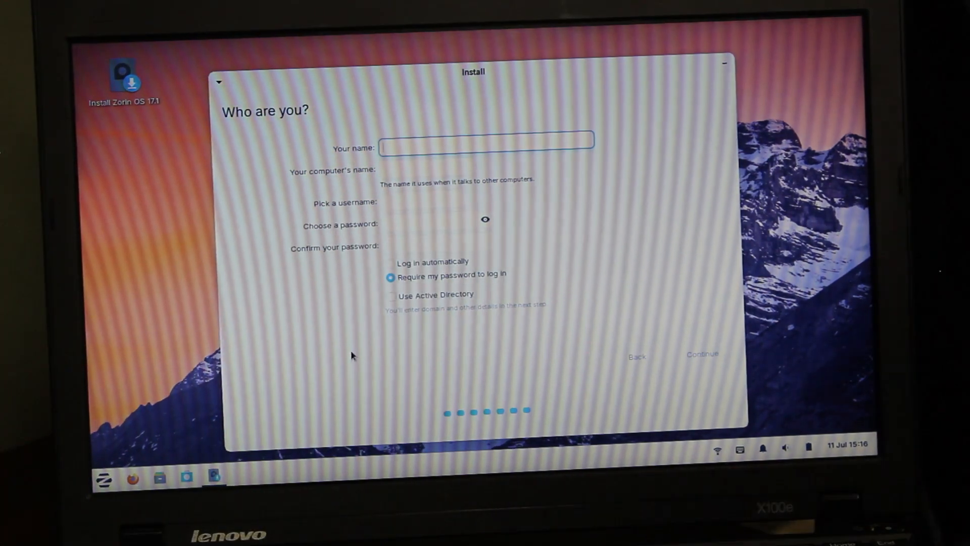
{"action": "left_click", "coordinate": [702, 354]}
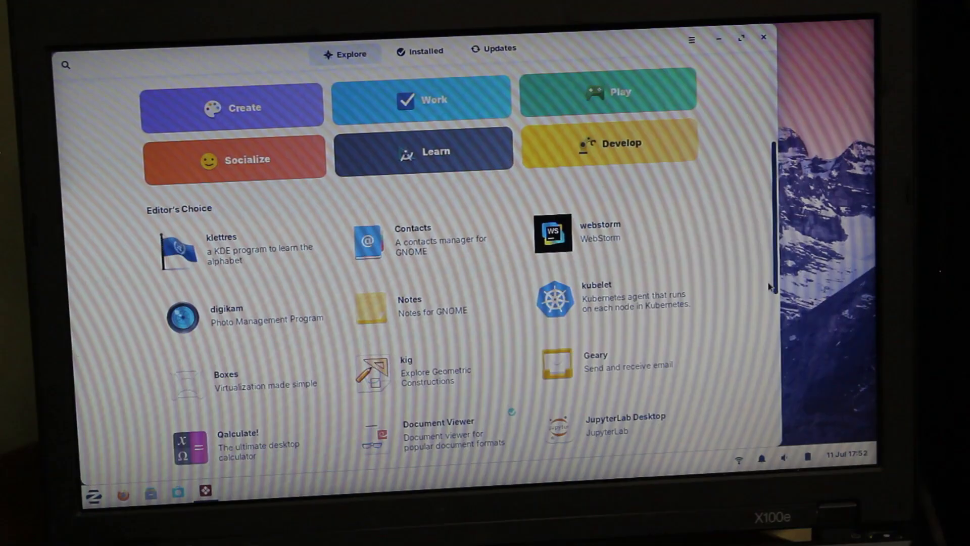
Launch Zorin Software from the taskbar to browse its Explore categories and Editor's Choice apps
{"action": "left_click", "coordinate": [66, 64]}
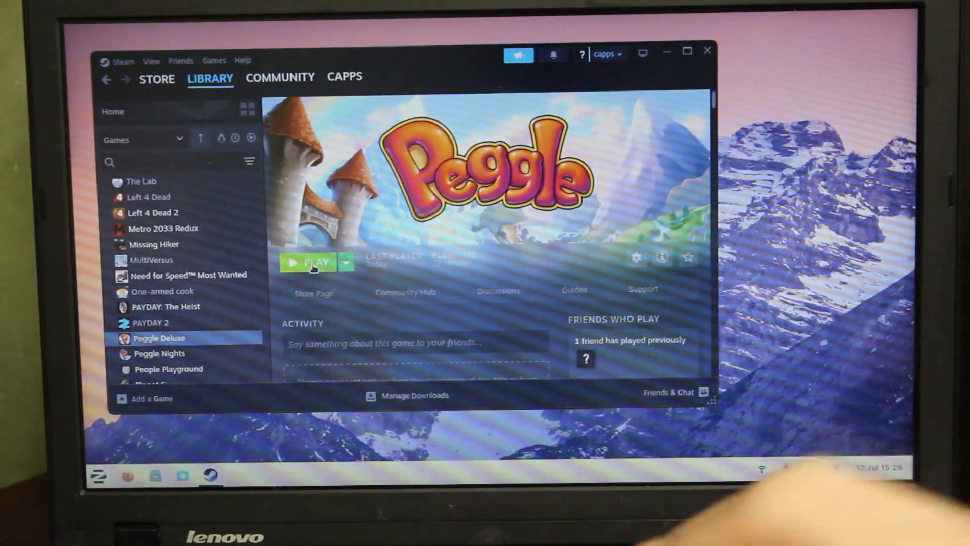
Start Peggle Deluxe from Steam, enrol the player profile and begin play from the title screen
{"action": "left_click", "coordinate": [313, 263]}
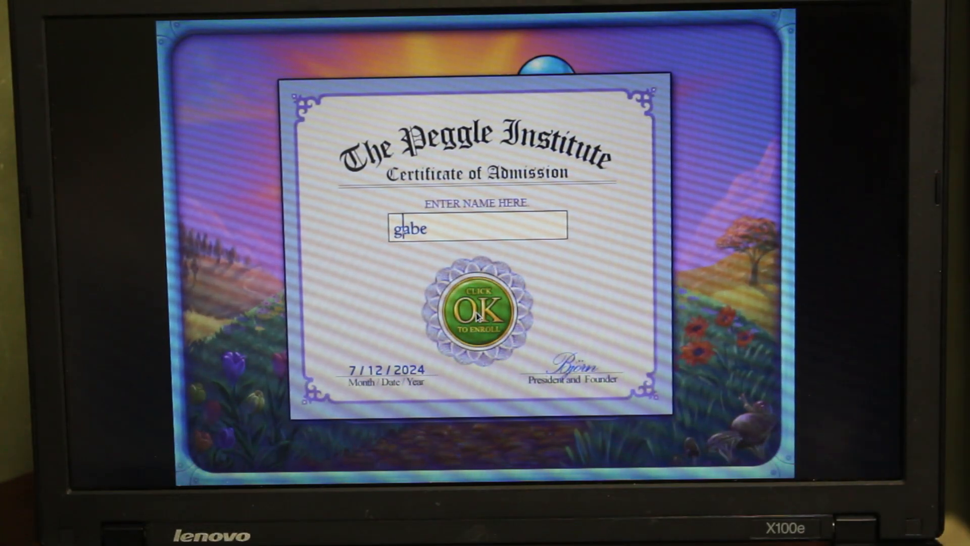
{"action": "left_click", "coordinate": [477, 316]}
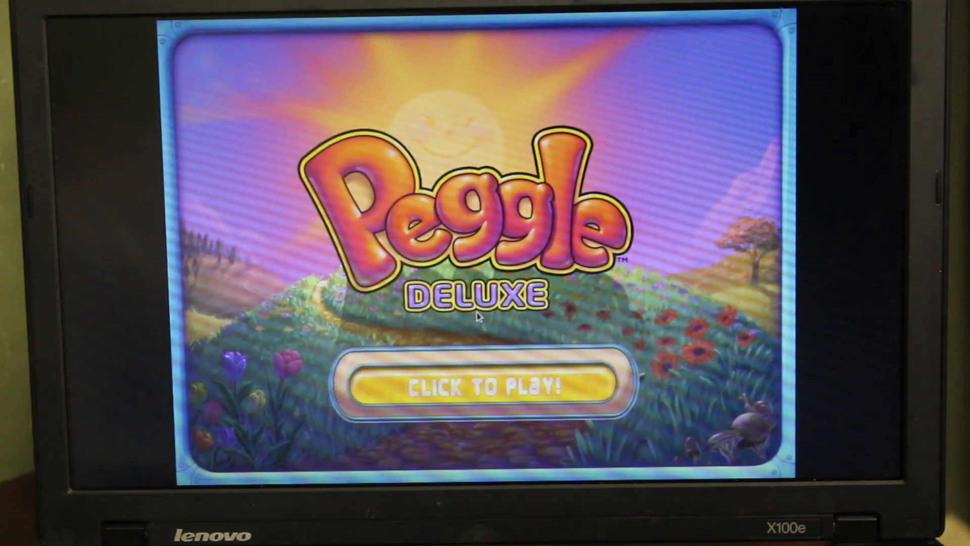
{"action": "left_click", "coordinate": [480, 389]}
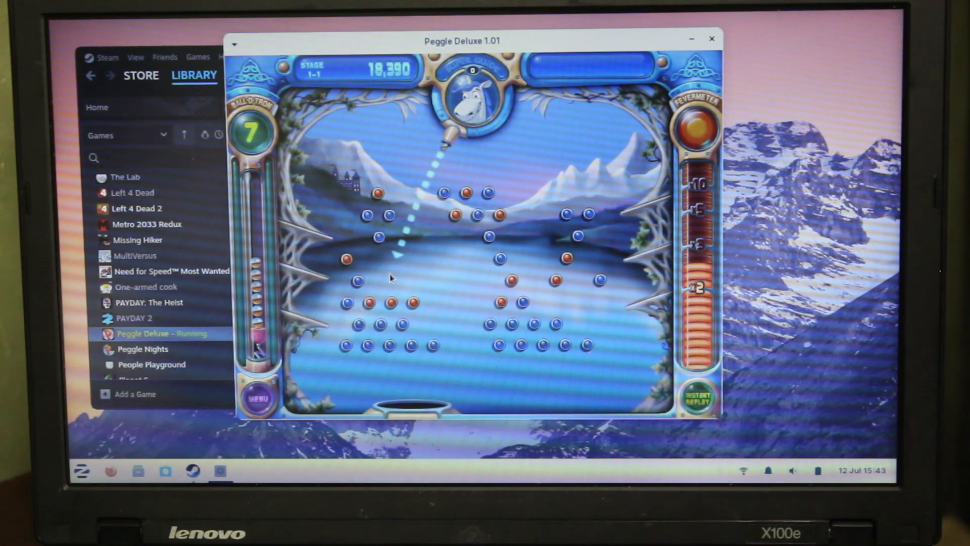
Fire a ball at the pegs in stage 1-1 while playing in windowed mode
{"action": "left_click", "coordinate": [391, 276]}
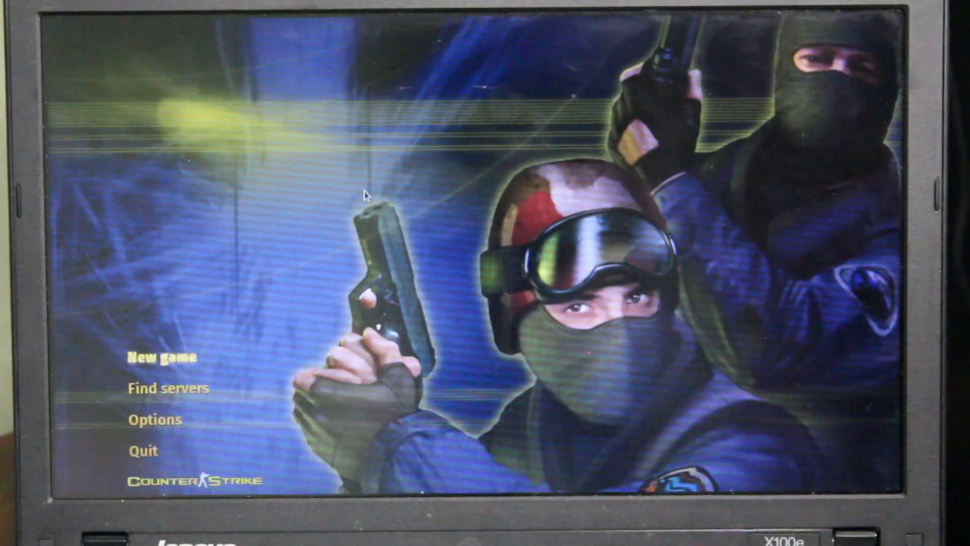
{"action": "mouse_move", "coordinate": [194, 426]}
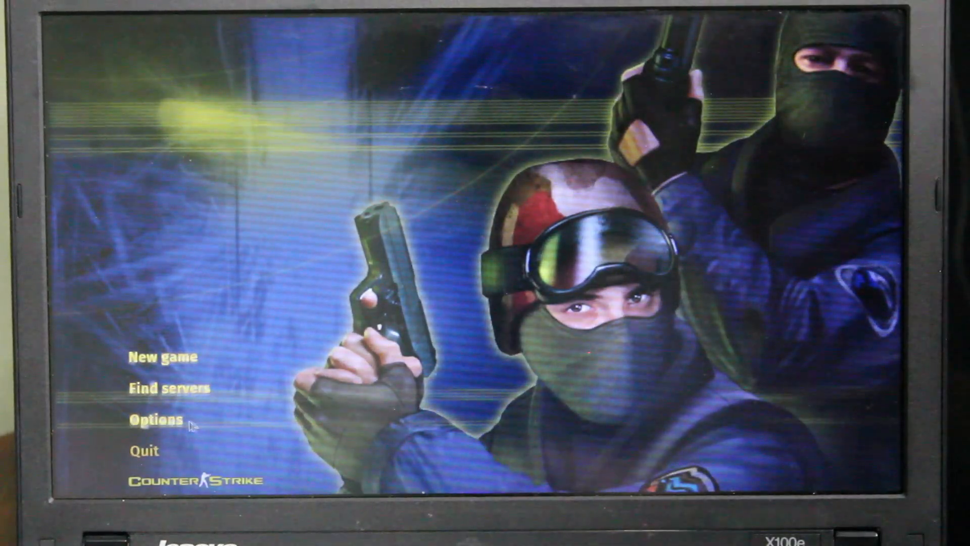
Review the Video settings in Options and accept them unchanged
{"action": "left_click", "coordinate": [156, 420]}
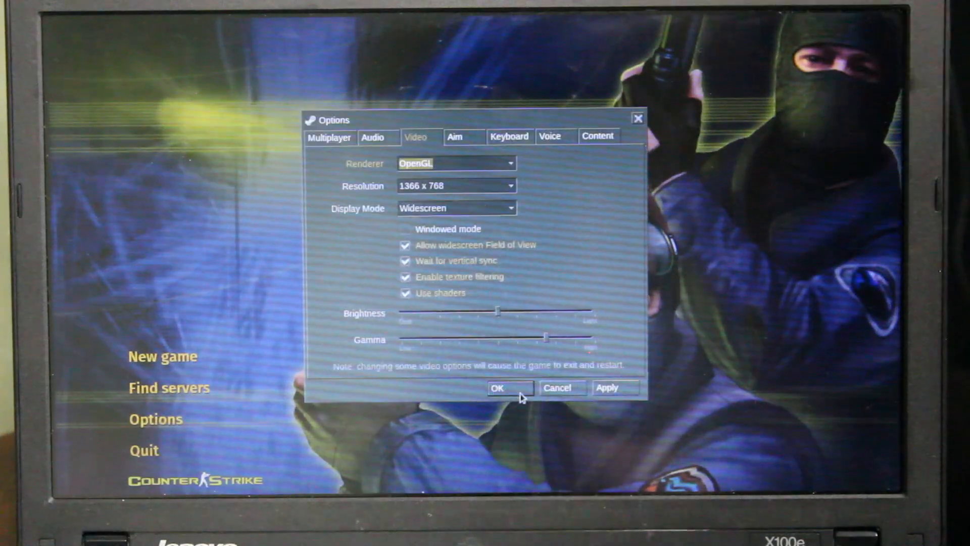
{"action": "left_click", "coordinate": [510, 388]}
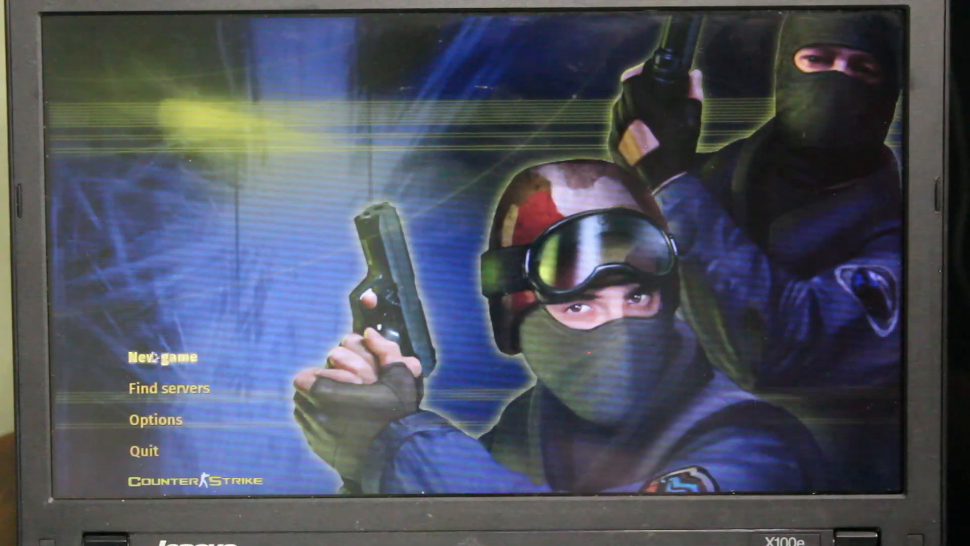
{"action": "mouse_move", "coordinate": [325, 354]}
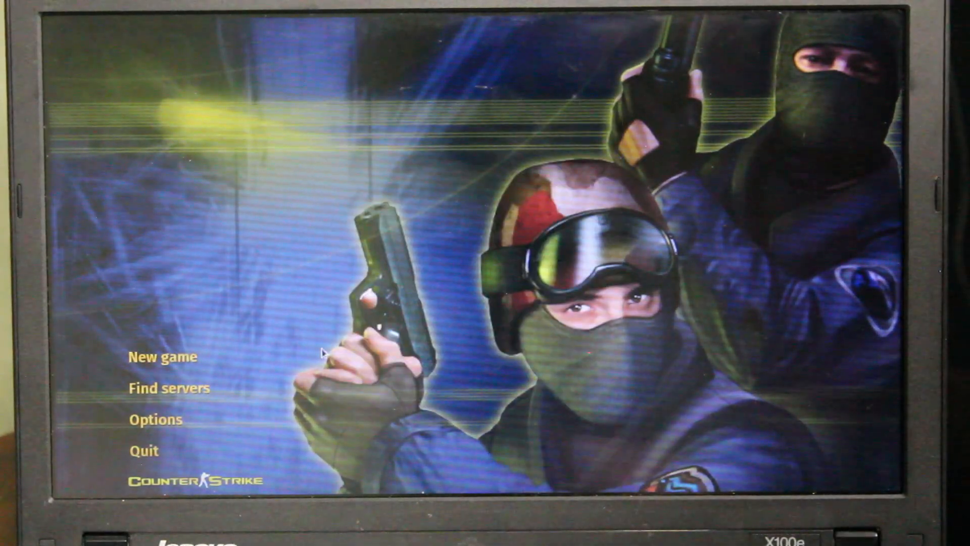
Choose an internet server from Find Servers and start connecting to it
{"action": "left_click", "coordinate": [169, 388]}
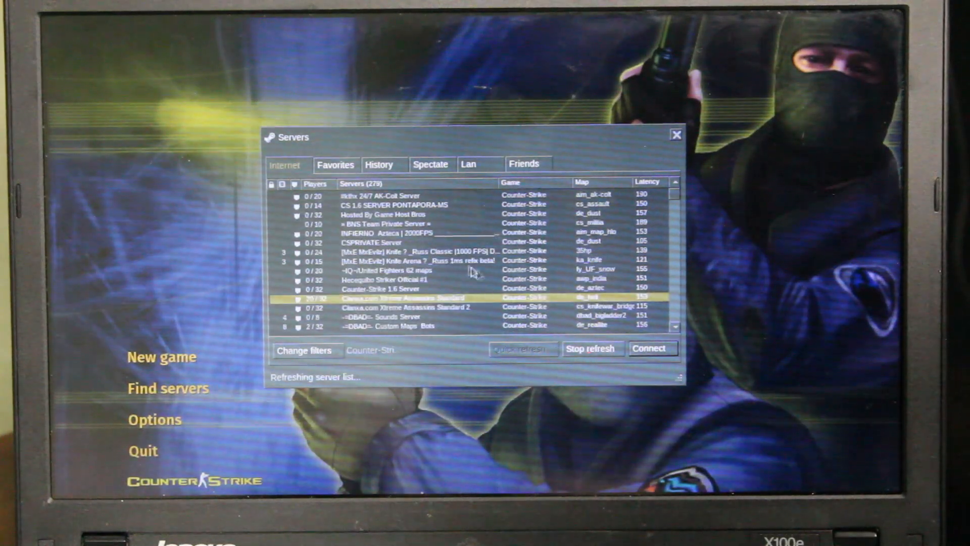
{"action": "left_click", "coordinate": [652, 347]}
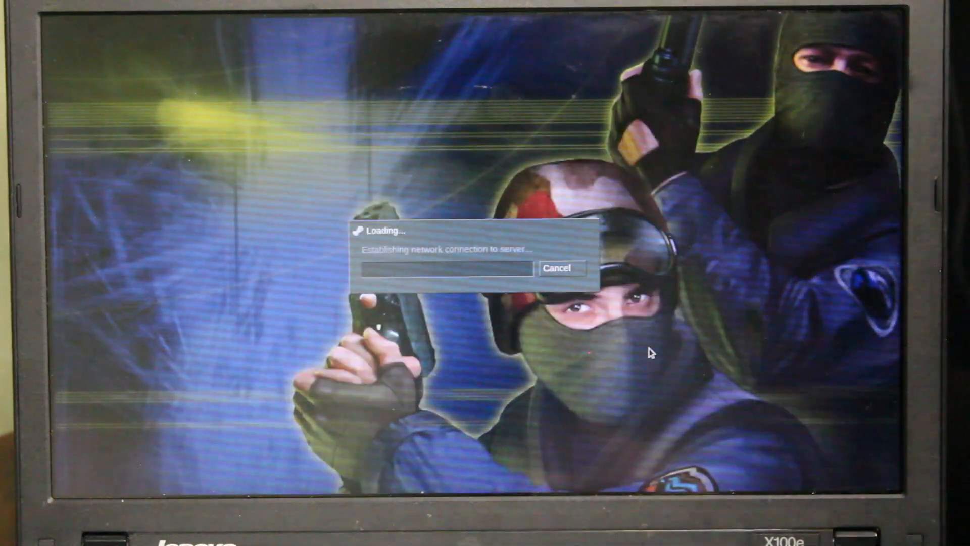